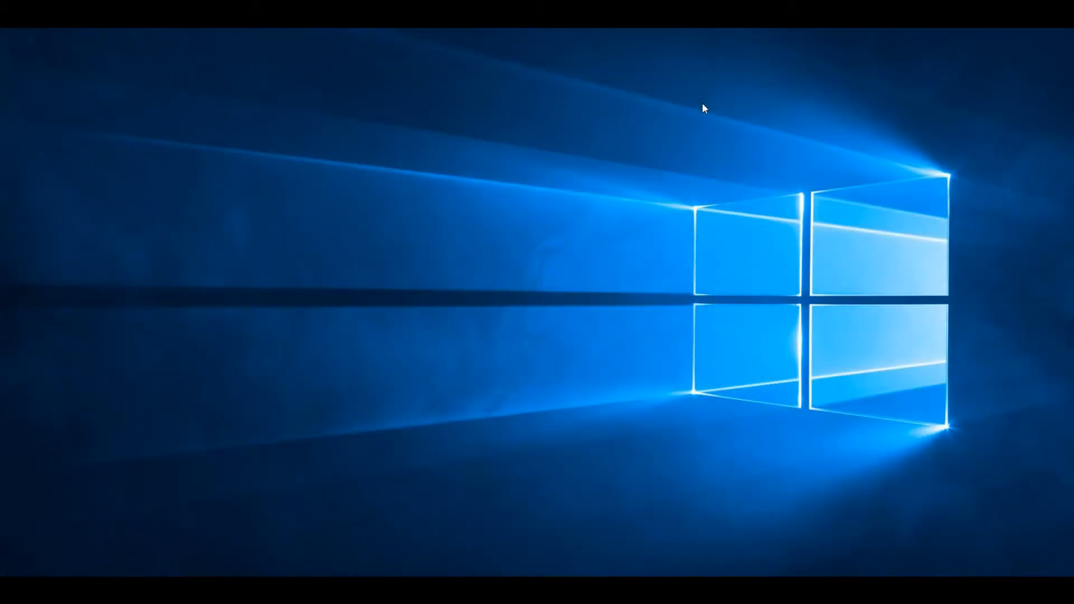
{"action": "mouse_move", "coordinate": [661, 245]}
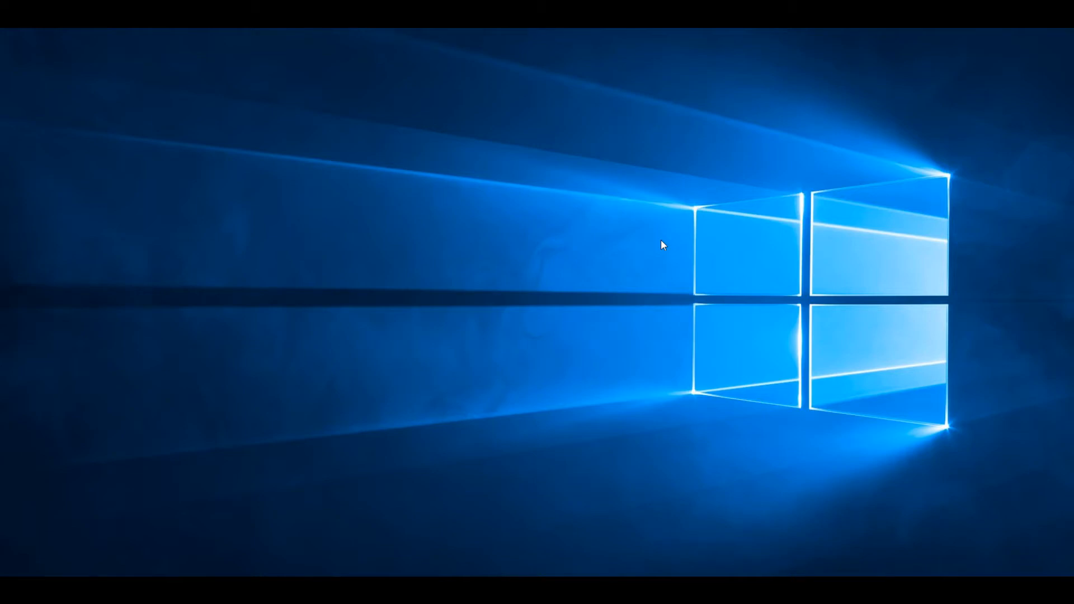
{"action": "mouse_move", "coordinate": [582, 363]}
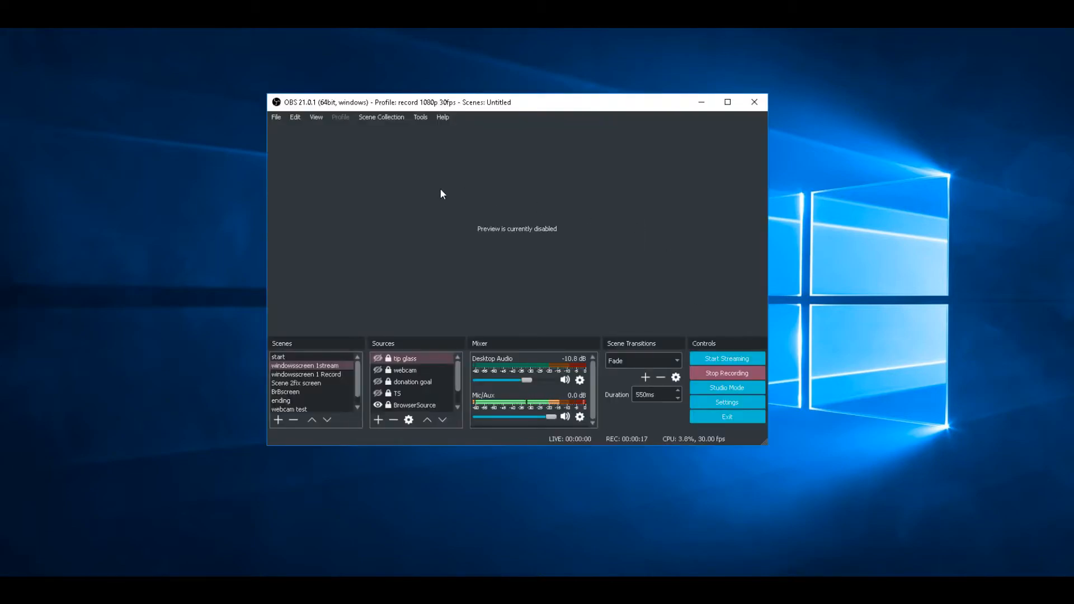
{"action": "mouse_move", "coordinate": [681, 253]}
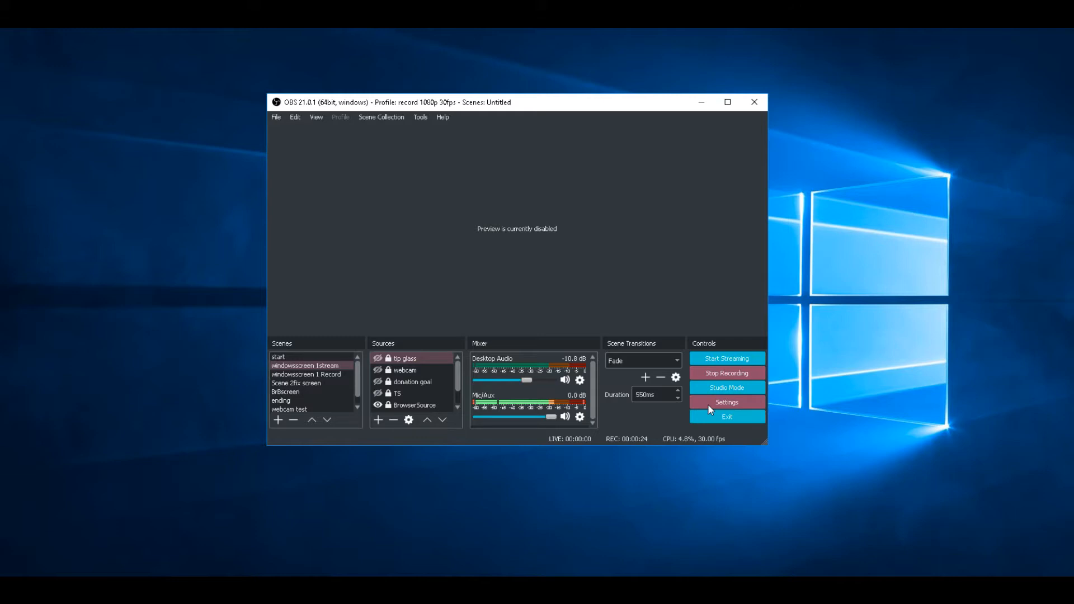
- Open Settings and show the Output page in Advanced mode
{"action": "left_click", "coordinate": [726, 402]}
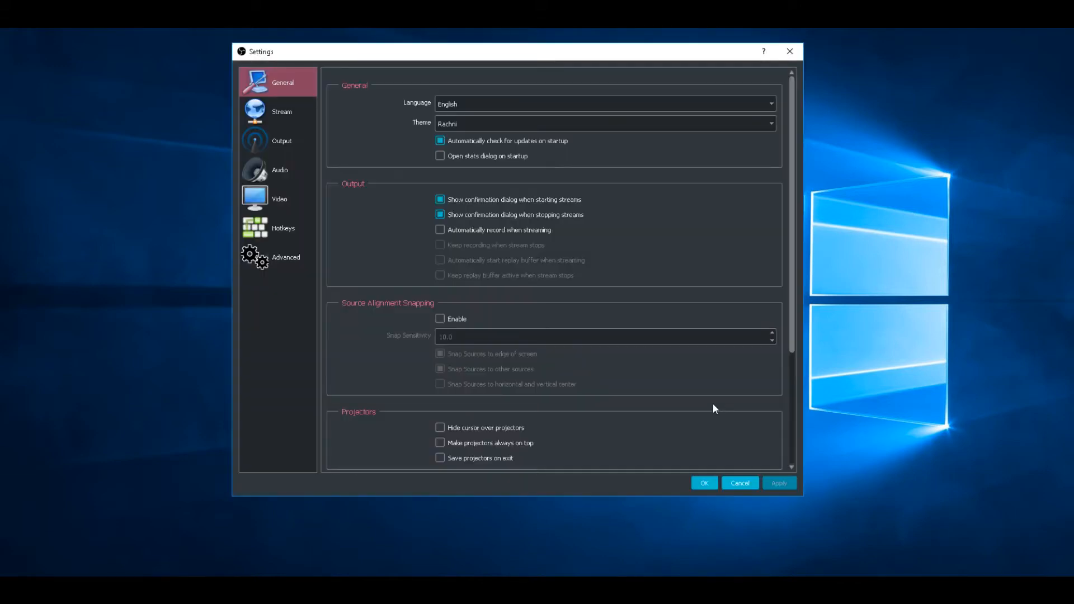
{"action": "mouse_move", "coordinate": [267, 118]}
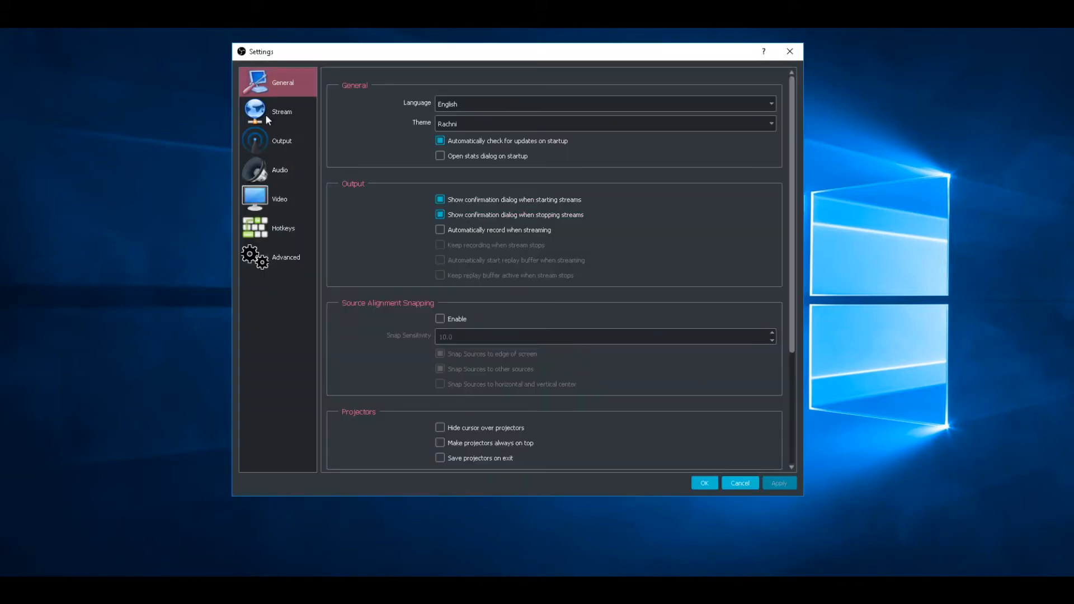
{"action": "left_click", "coordinate": [281, 140]}
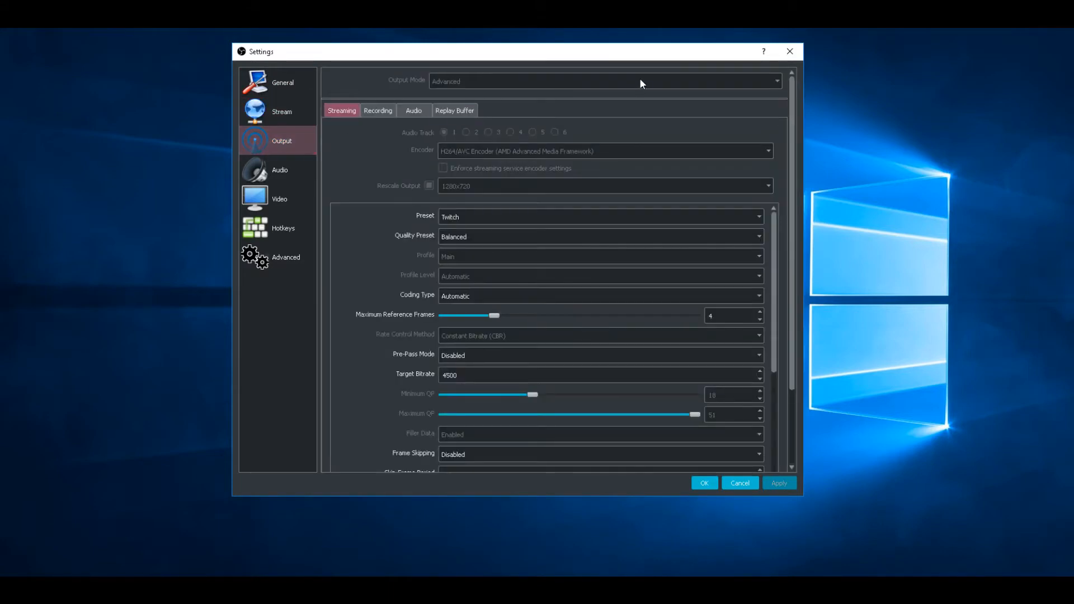
{"action": "mouse_move", "coordinate": [587, 85]}
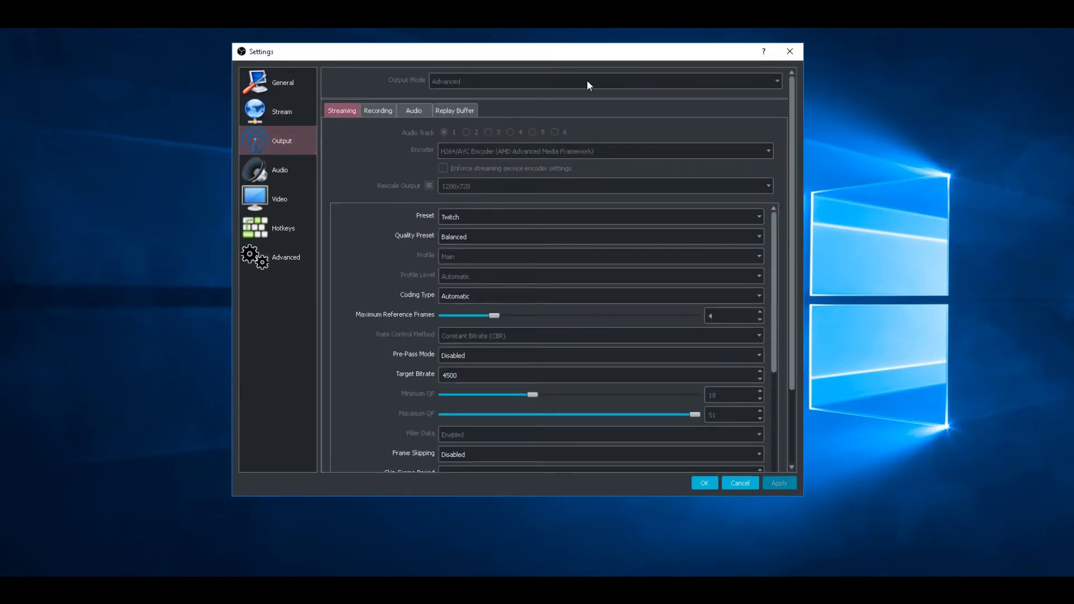
{"action": "mouse_move", "coordinate": [451, 96]}
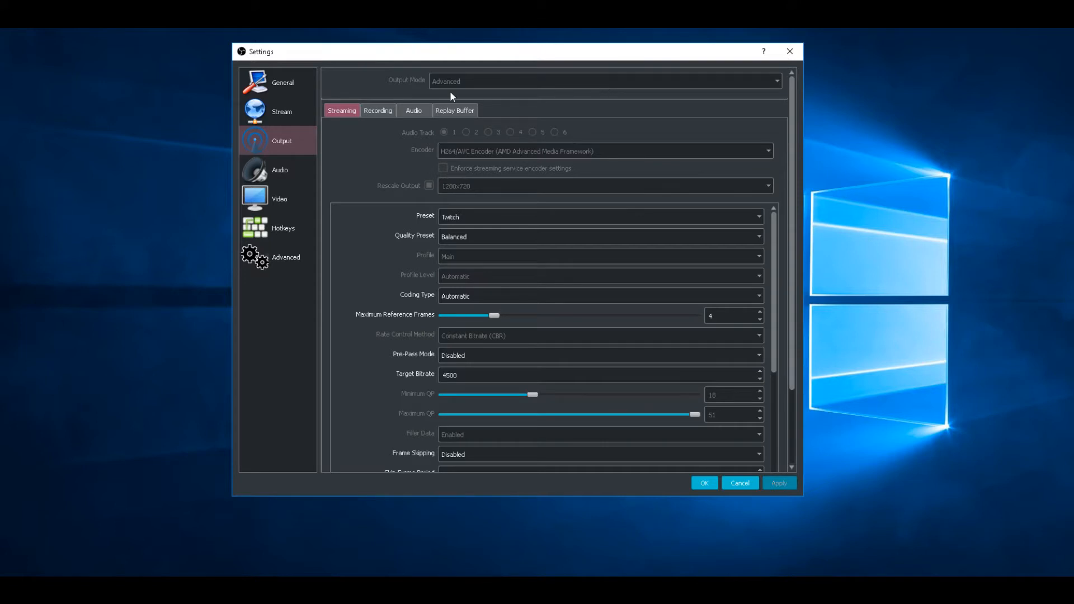
{"action": "mouse_move", "coordinate": [476, 88]}
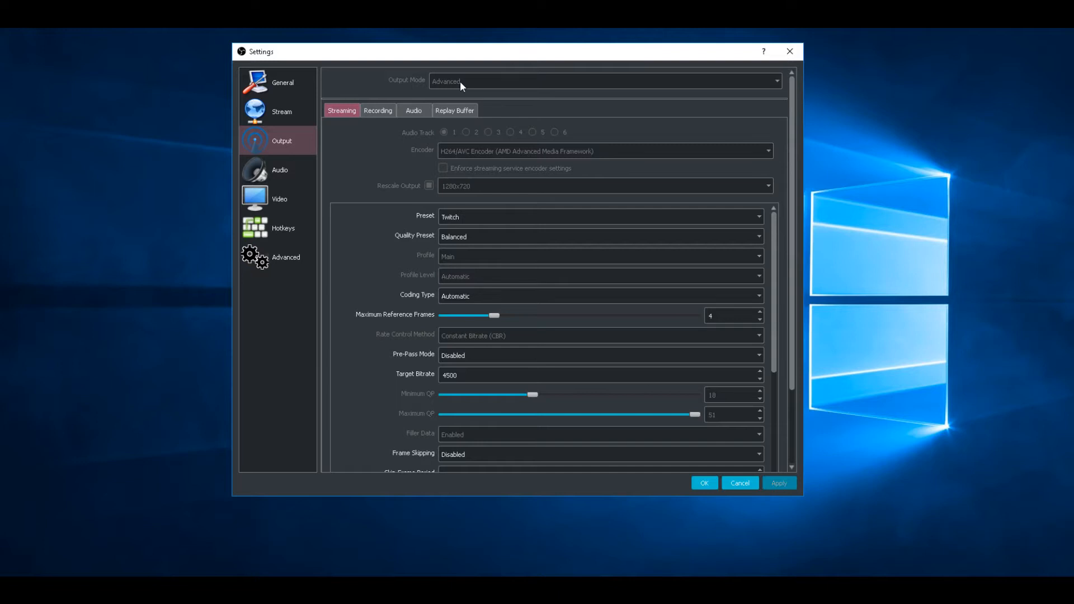
{"action": "left_click", "coordinate": [378, 110]}
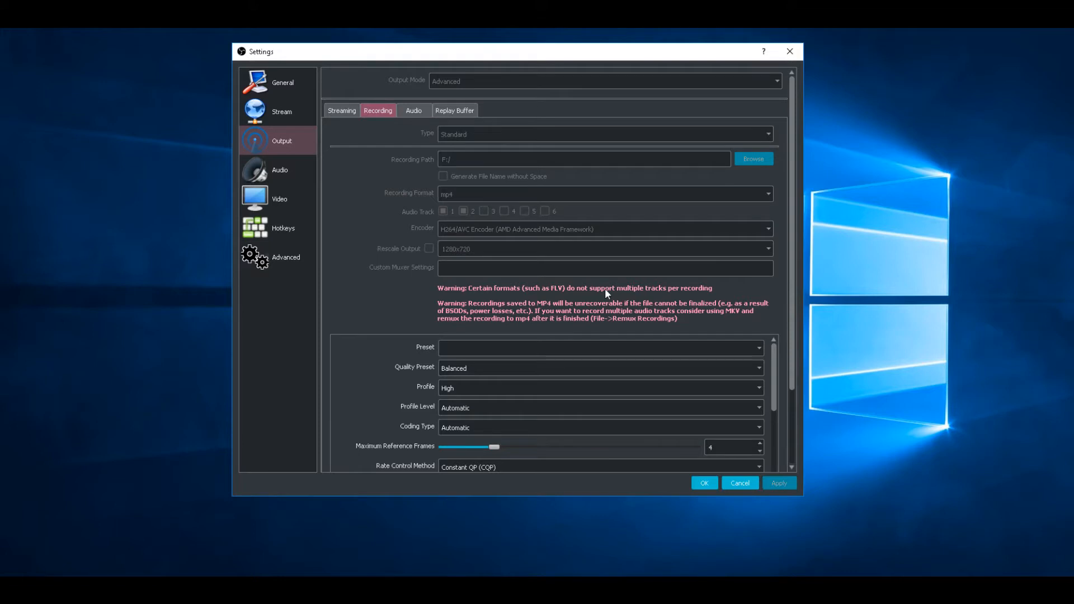
{"action": "mouse_move", "coordinate": [479, 157]}
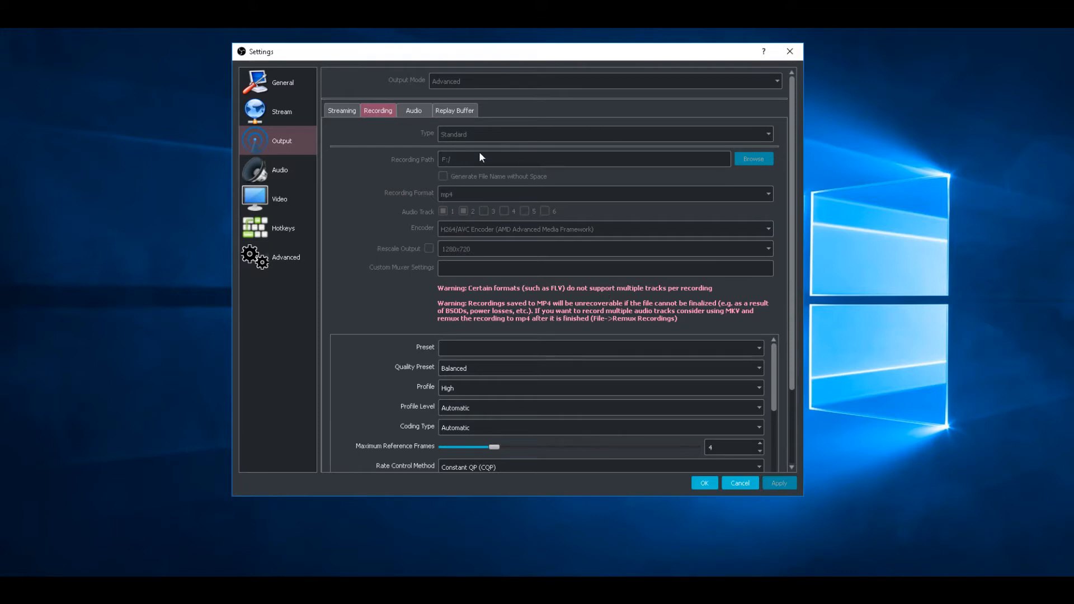
{"action": "mouse_move", "coordinate": [649, 158]}
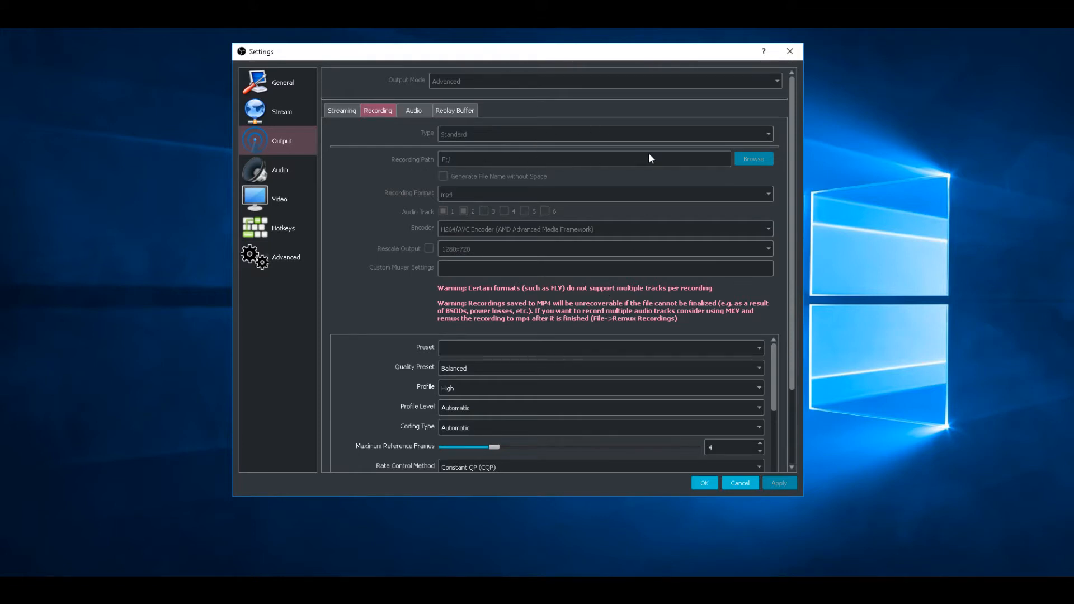
{"action": "mouse_move", "coordinate": [641, 163]}
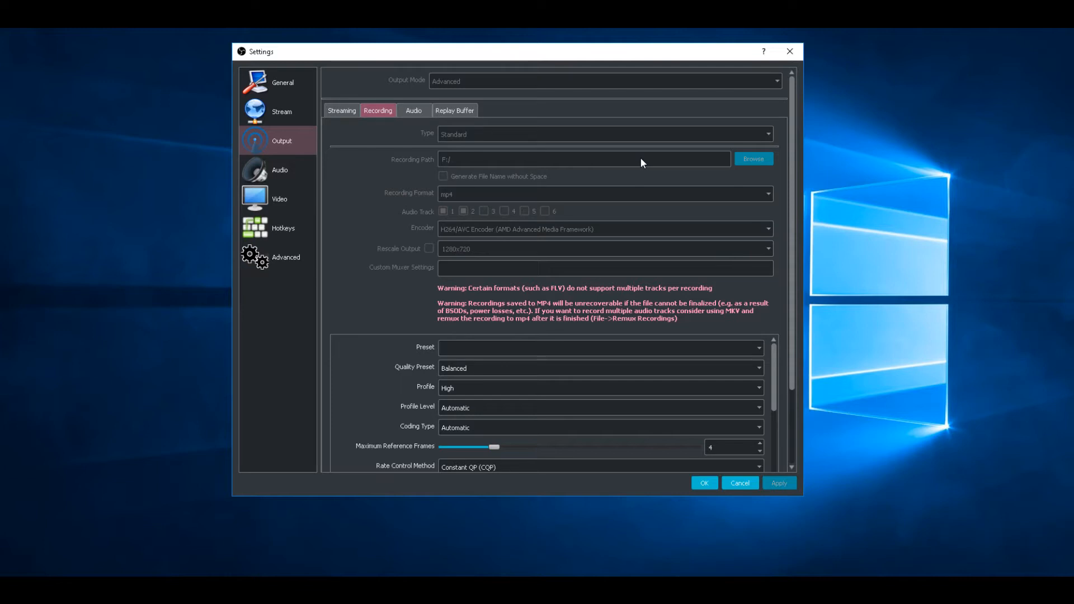
{"action": "mouse_move", "coordinate": [376, 204]}
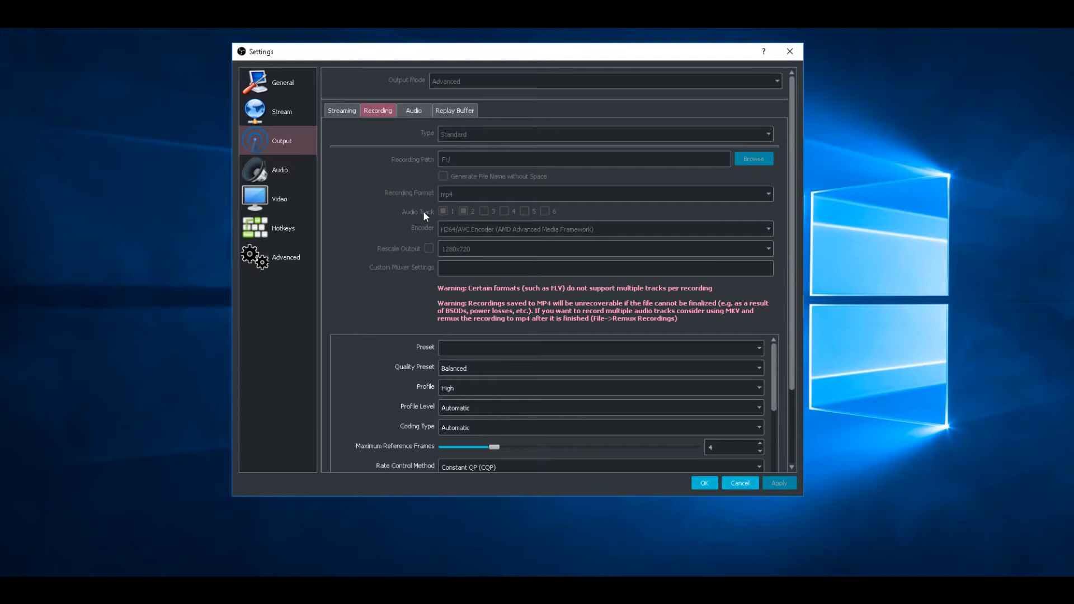
{"action": "mouse_move", "coordinate": [411, 235]}
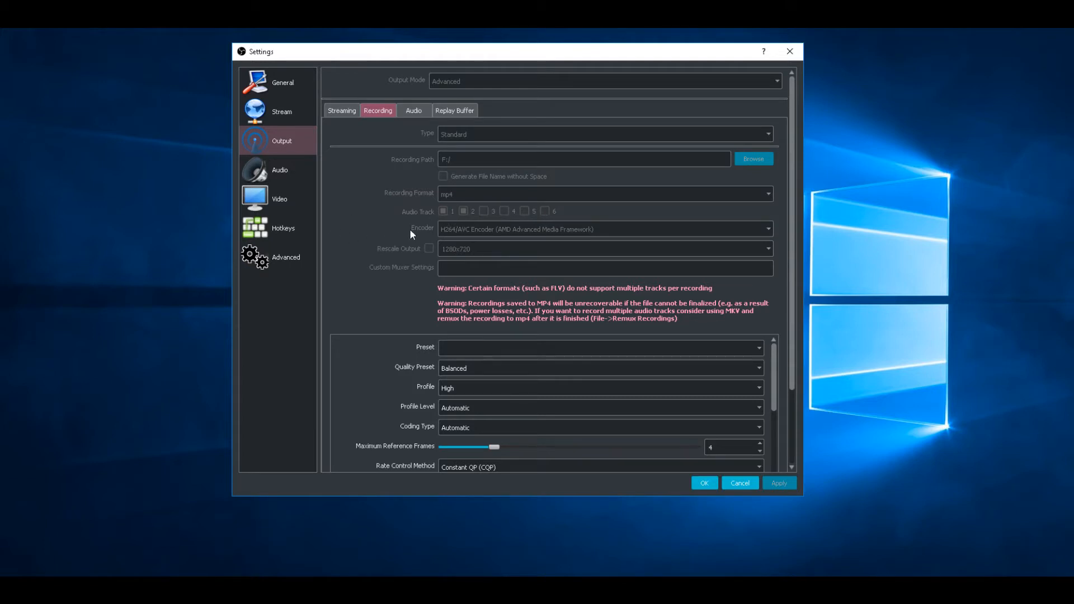
{"action": "mouse_move", "coordinate": [705, 245]}
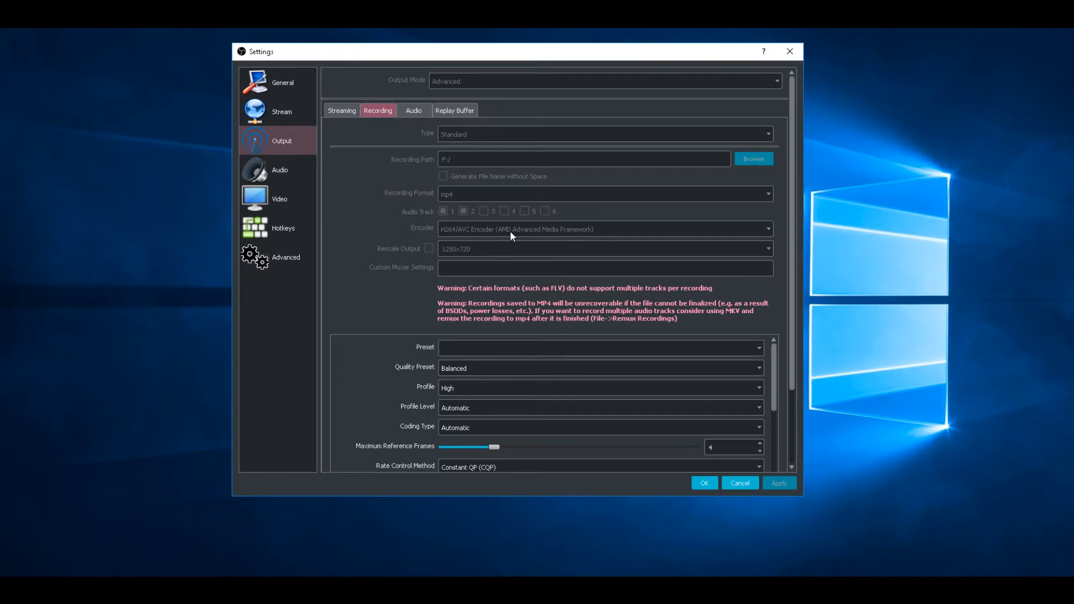
{"action": "mouse_move", "coordinate": [482, 228]}
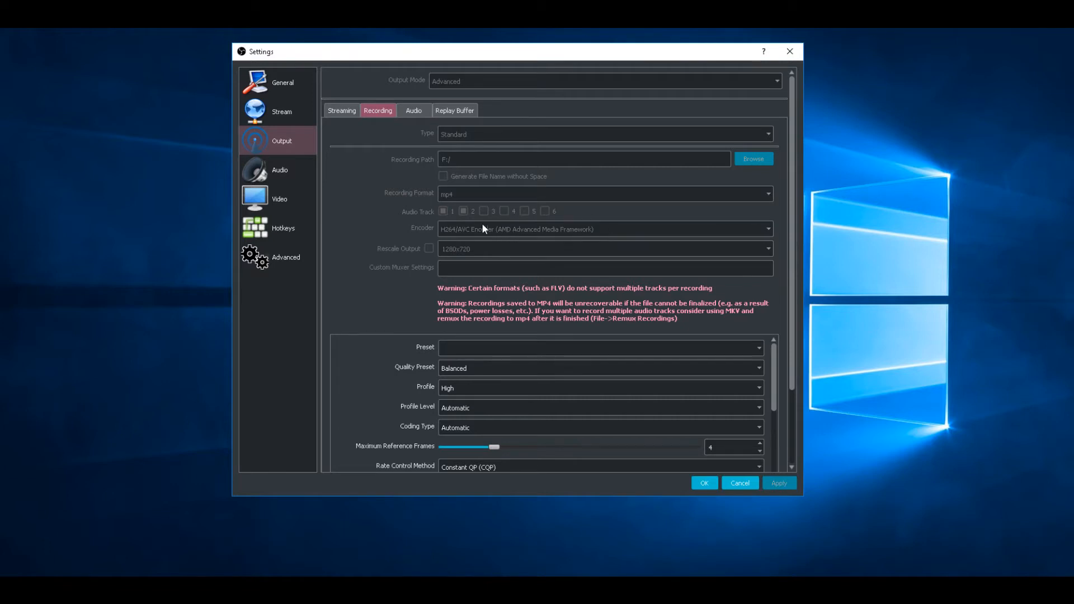
{"action": "mouse_move", "coordinate": [383, 256]}
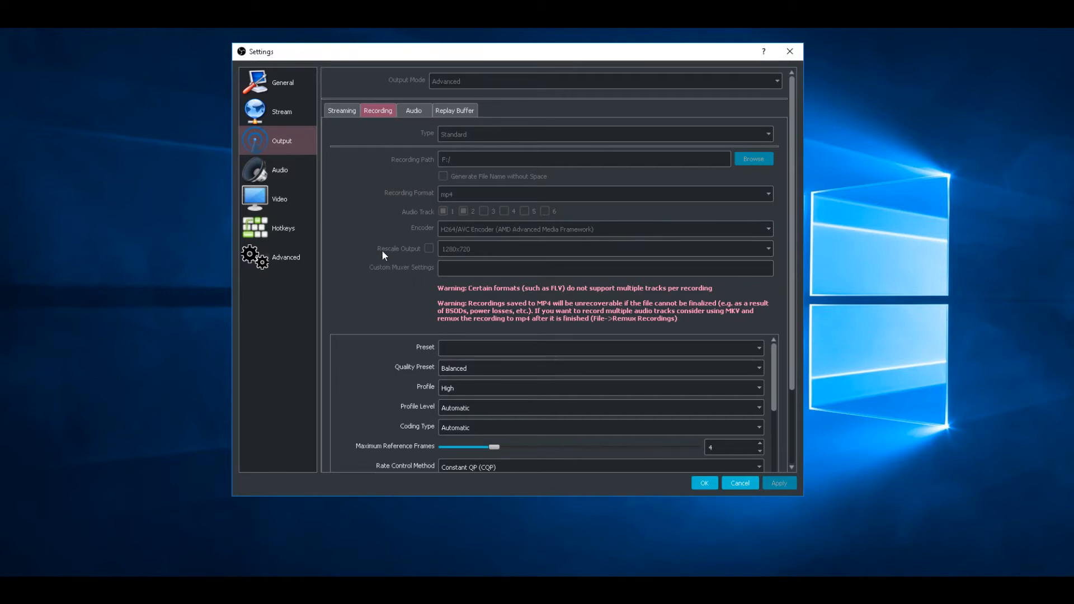
{"action": "mouse_move", "coordinate": [387, 256]}
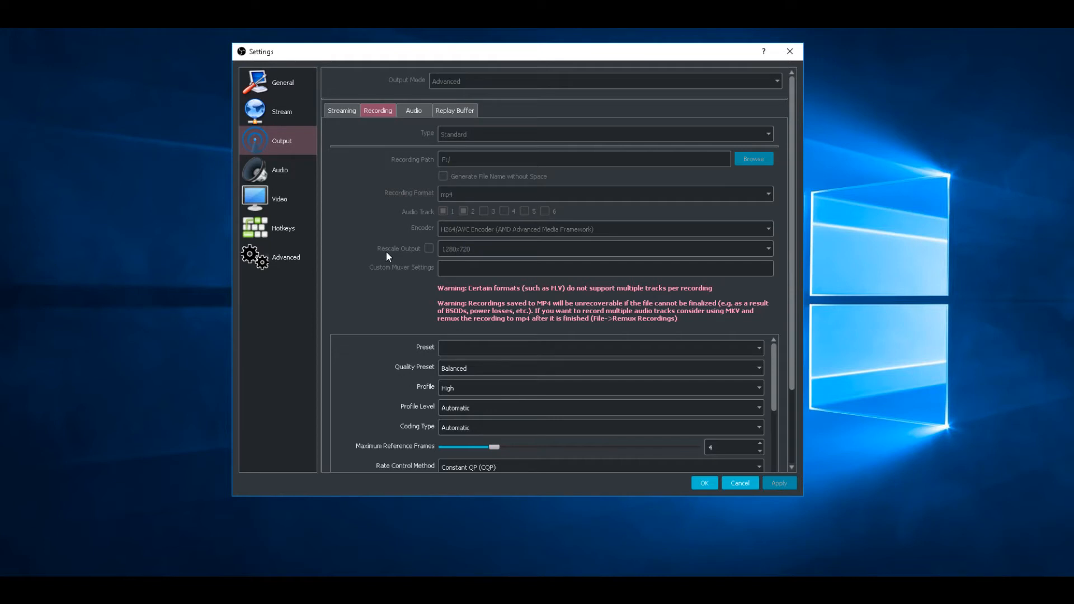
{"action": "mouse_move", "coordinate": [506, 254]}
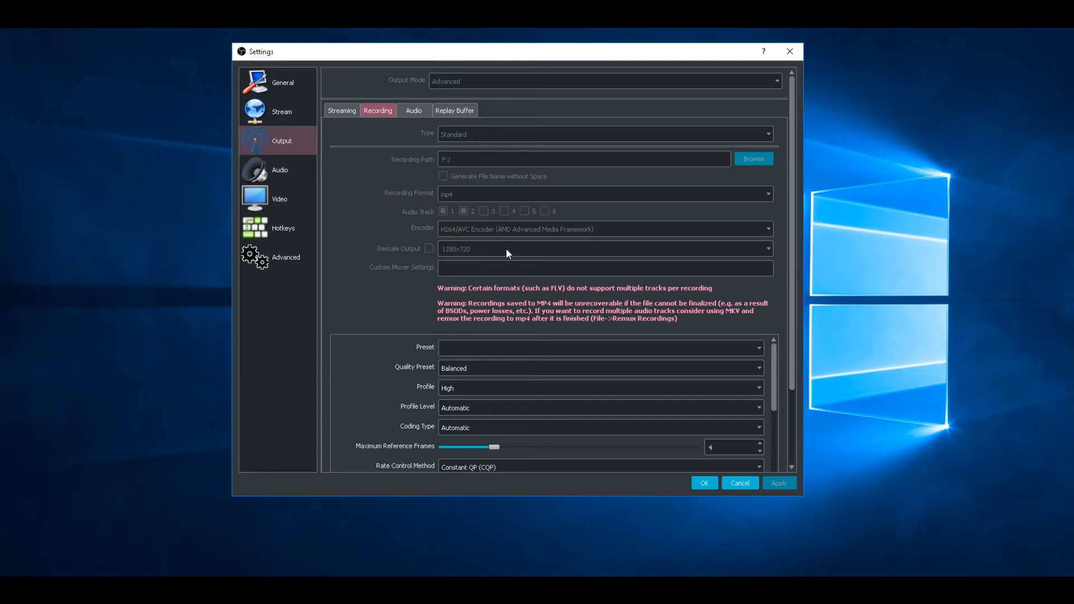
{"action": "mouse_move", "coordinate": [794, 200]}
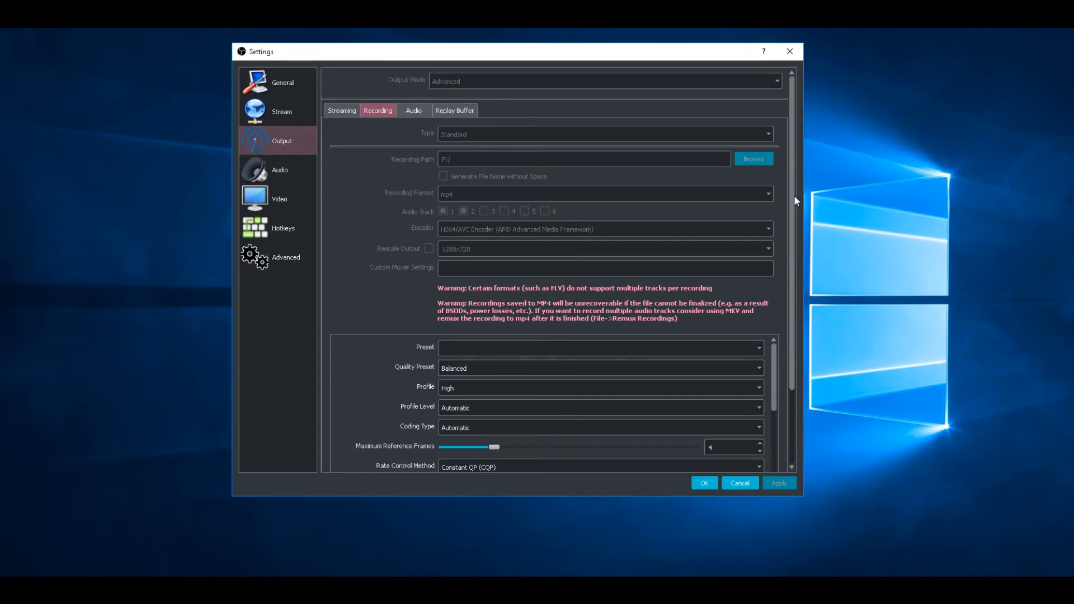
{"action": "scroll", "scroll_direction": "down", "scroll_amount": 3}
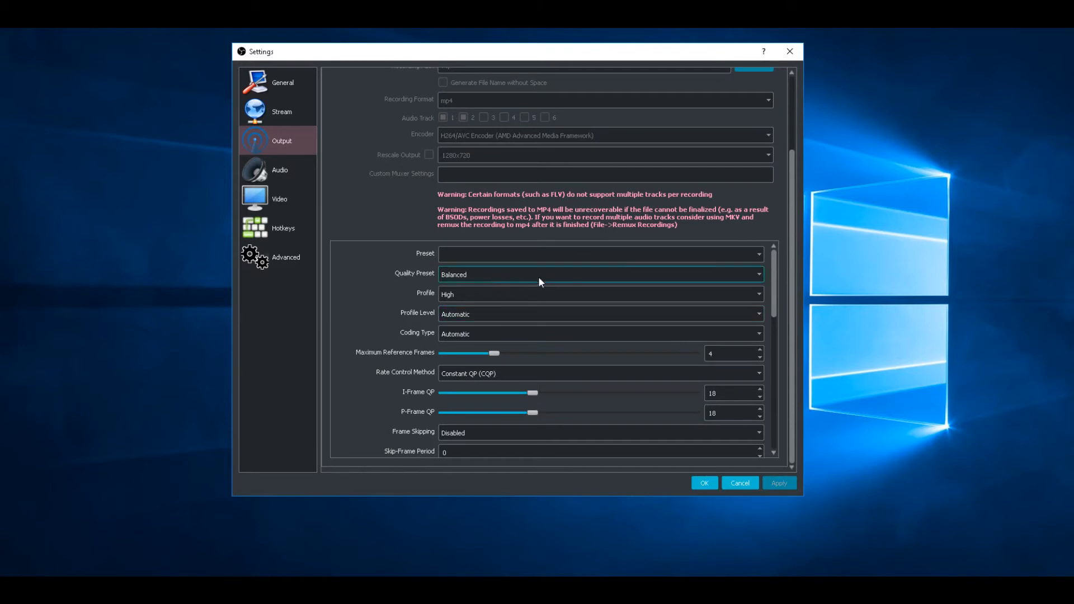
{"action": "left_click", "coordinate": [599, 274]}
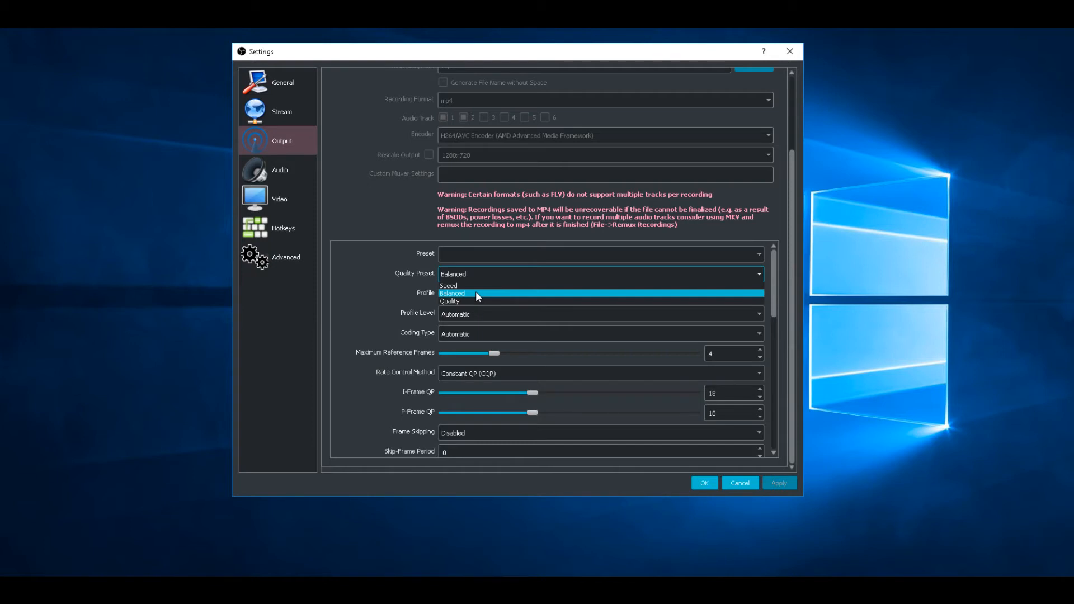
{"action": "mouse_move", "coordinate": [475, 286]}
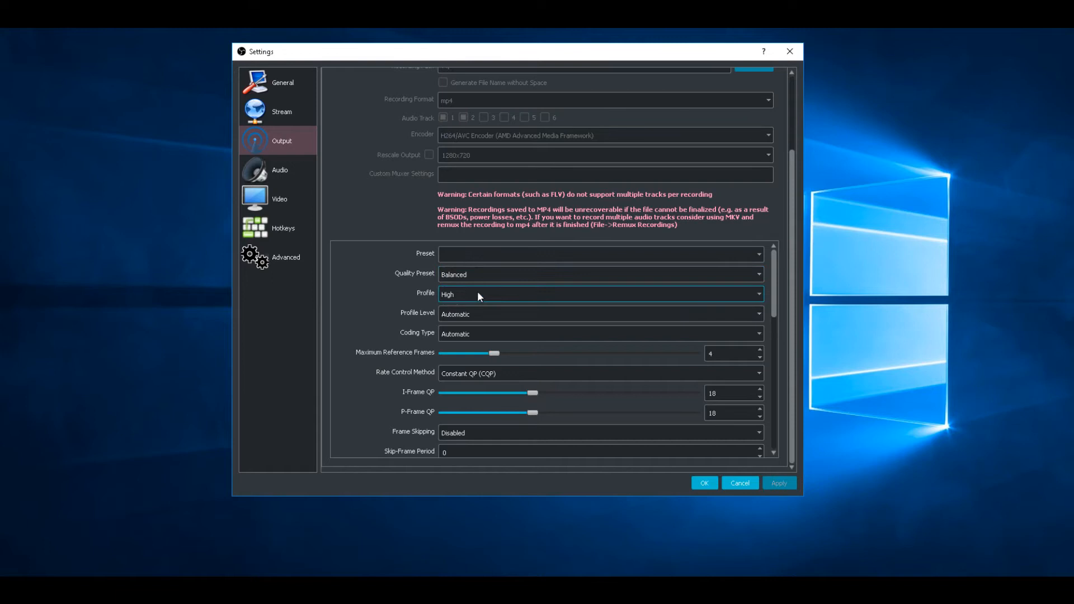
{"action": "left_click", "coordinate": [599, 294]}
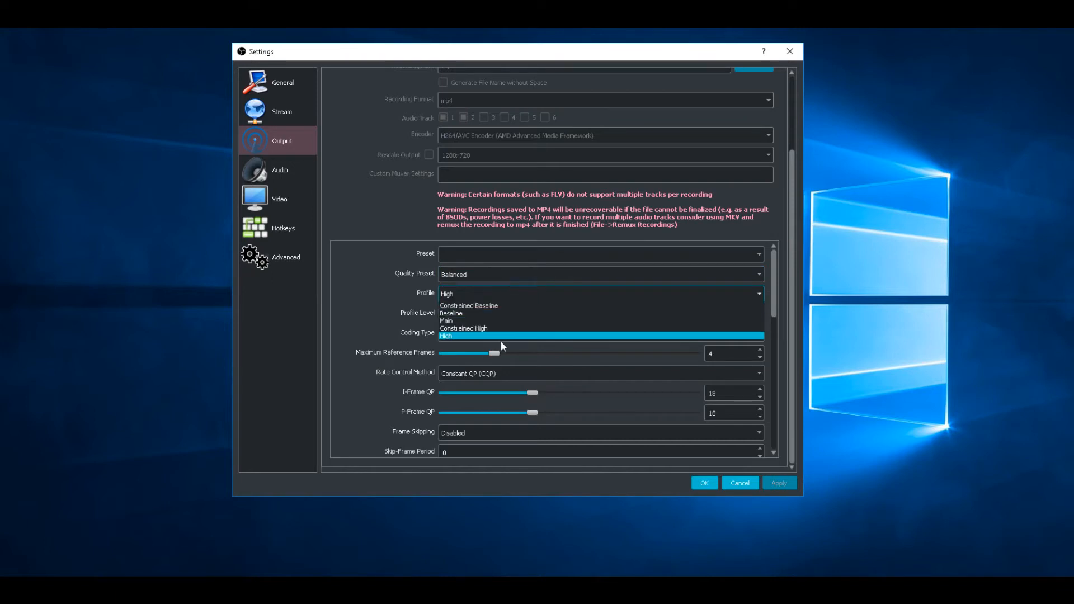
{"action": "mouse_move", "coordinate": [516, 339]}
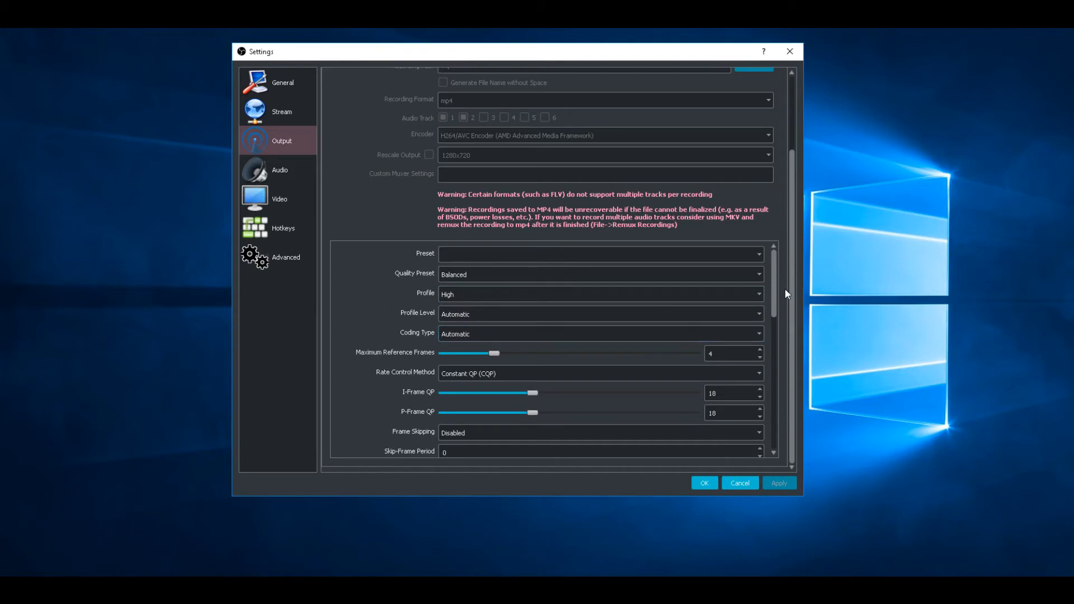
{"action": "mouse_move", "coordinate": [433, 378]}
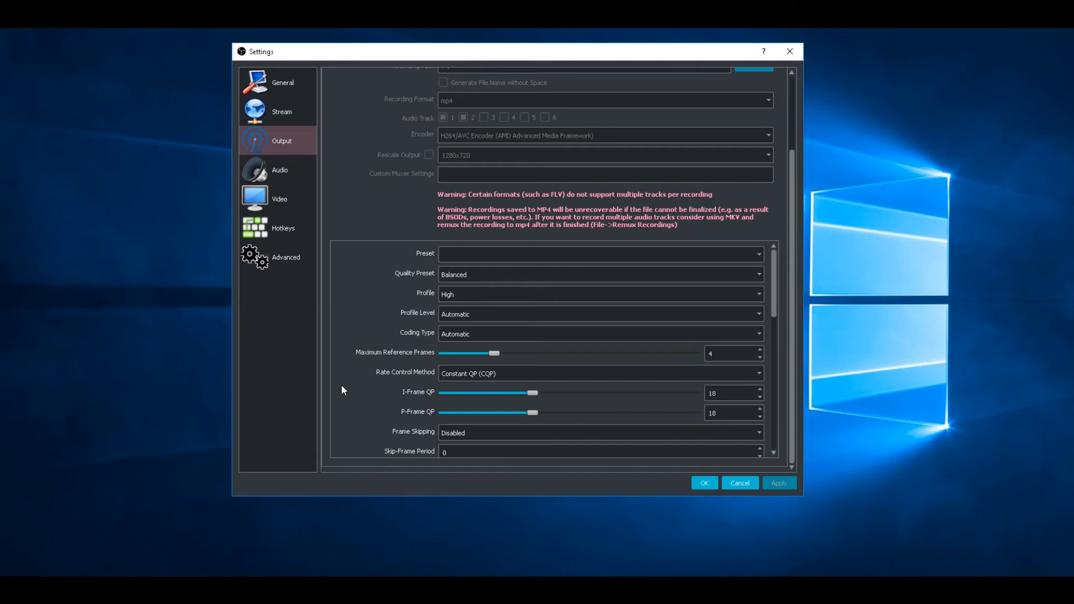
{"action": "mouse_move", "coordinate": [697, 420]}
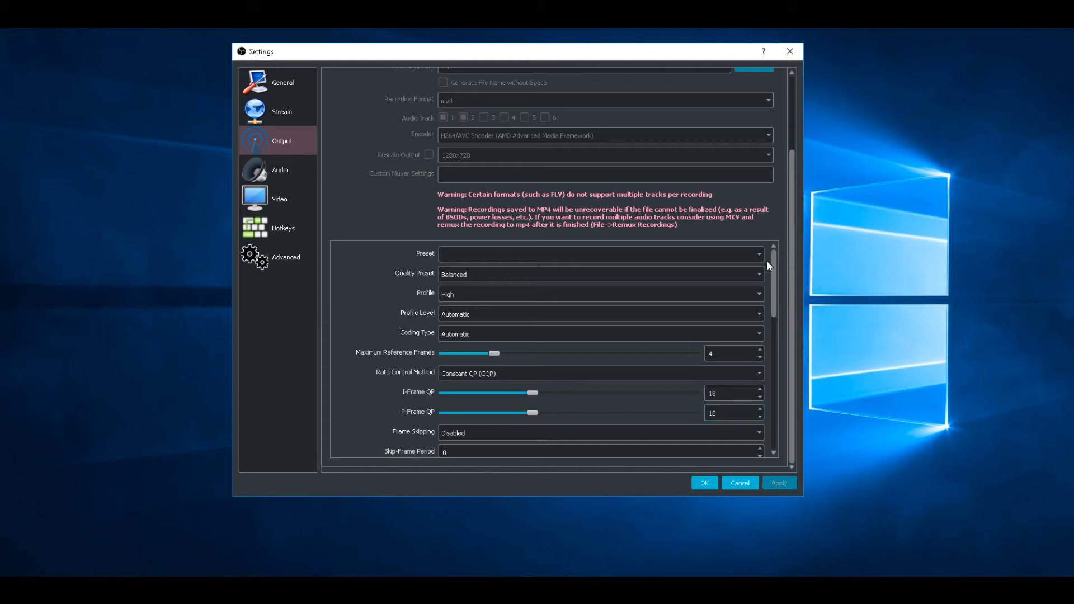
- Review the remaining AMF encoder options, then show the 1920x1080, 30 FPS Video page
{"action": "scroll", "scroll_direction": "down", "scroll_amount": 3}
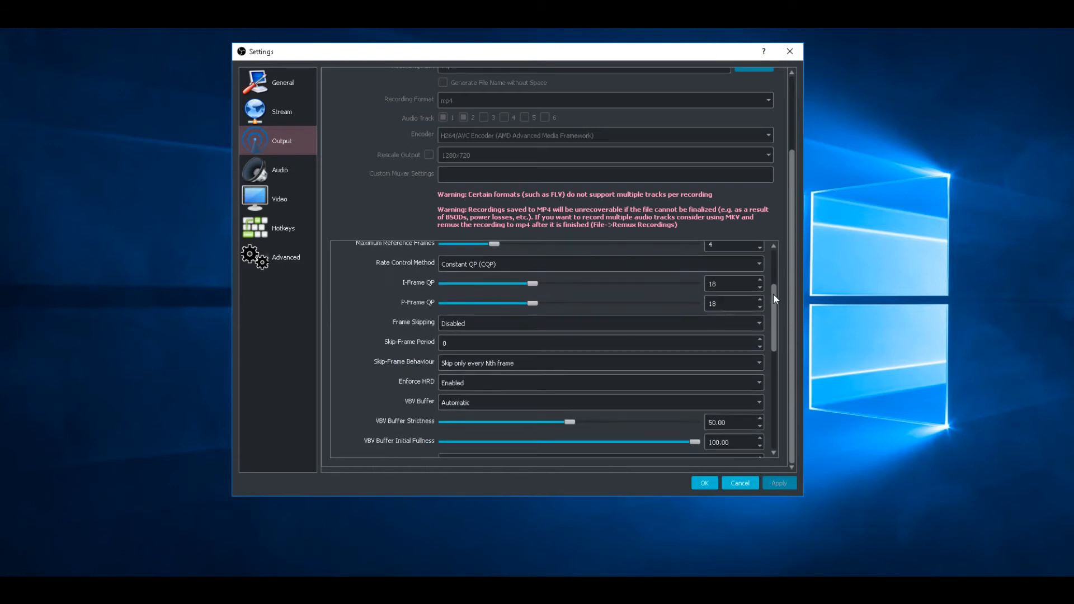
{"action": "scroll", "scroll_direction": "down", "scroll_amount": 3}
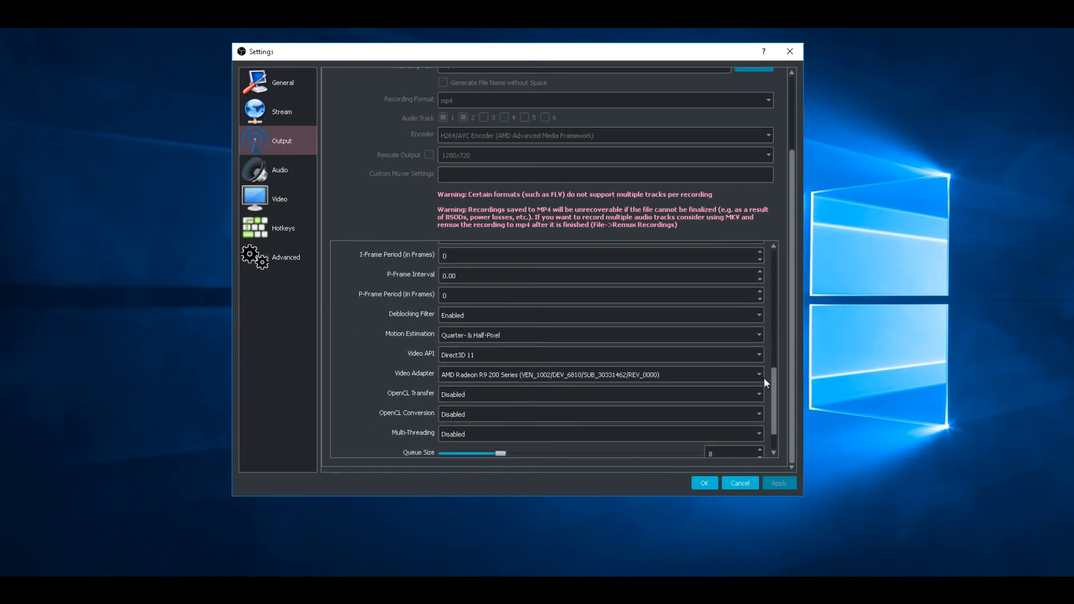
{"action": "scroll", "scroll_direction": "down", "scroll_amount": 3}
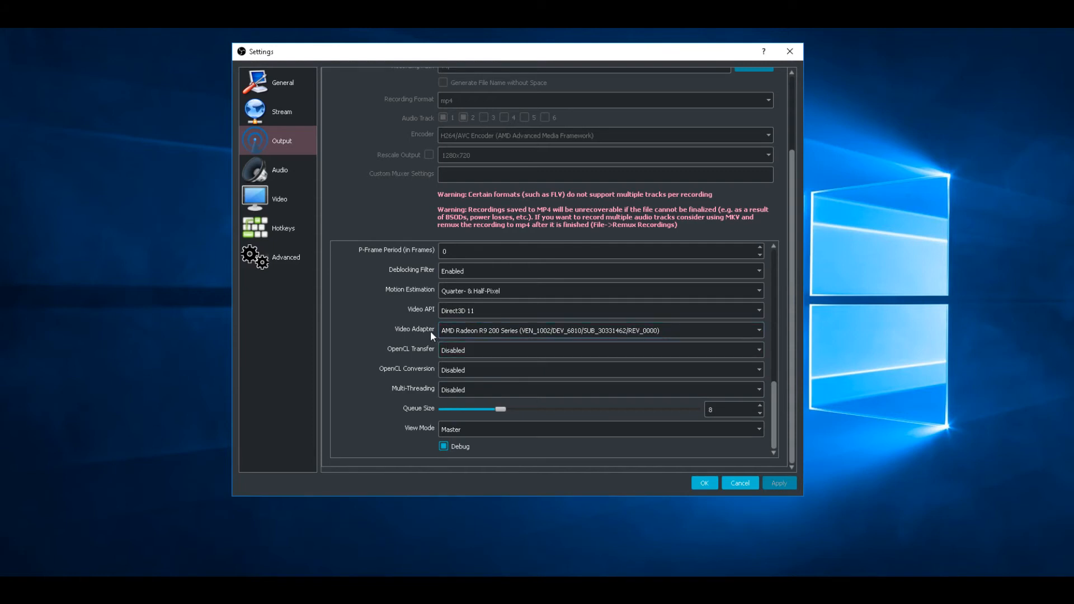
{"action": "mouse_move", "coordinate": [494, 340]}
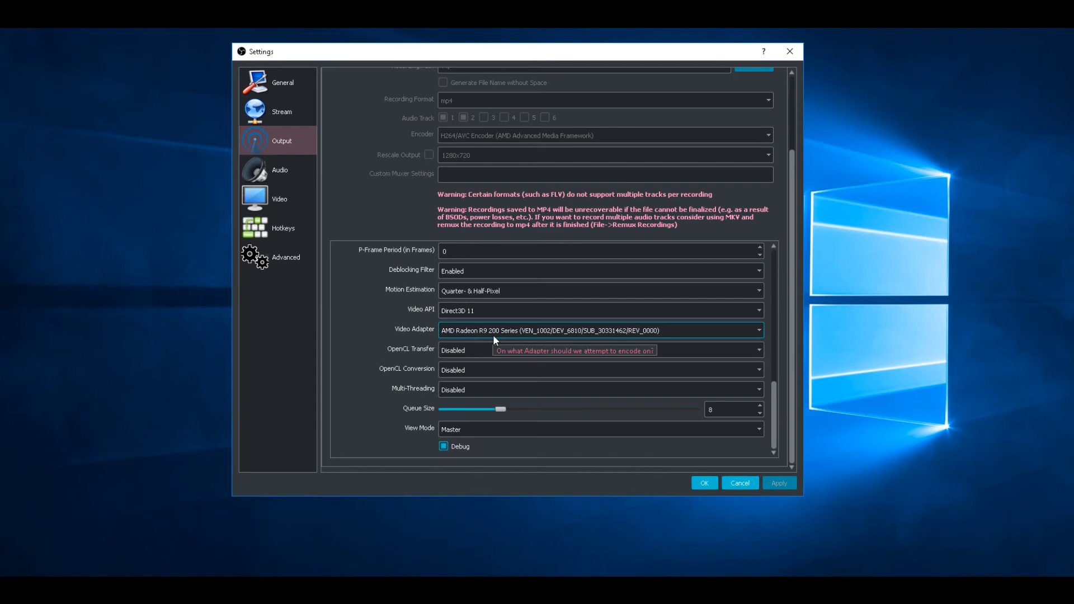
{"action": "mouse_move", "coordinate": [590, 357]}
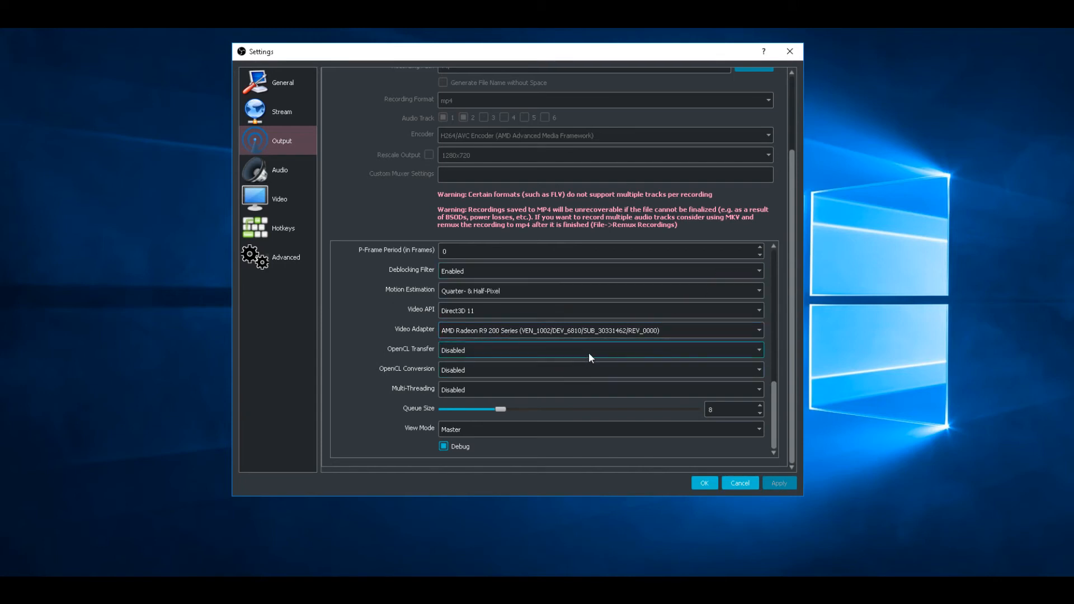
{"action": "mouse_move", "coordinate": [591, 350]}
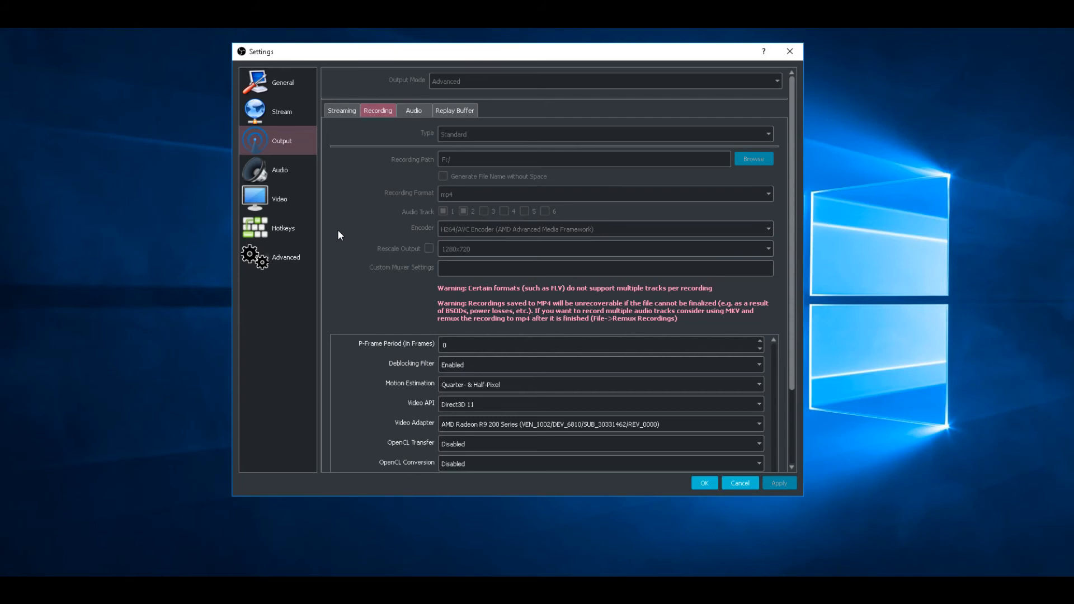
{"action": "left_click", "coordinate": [279, 198]}
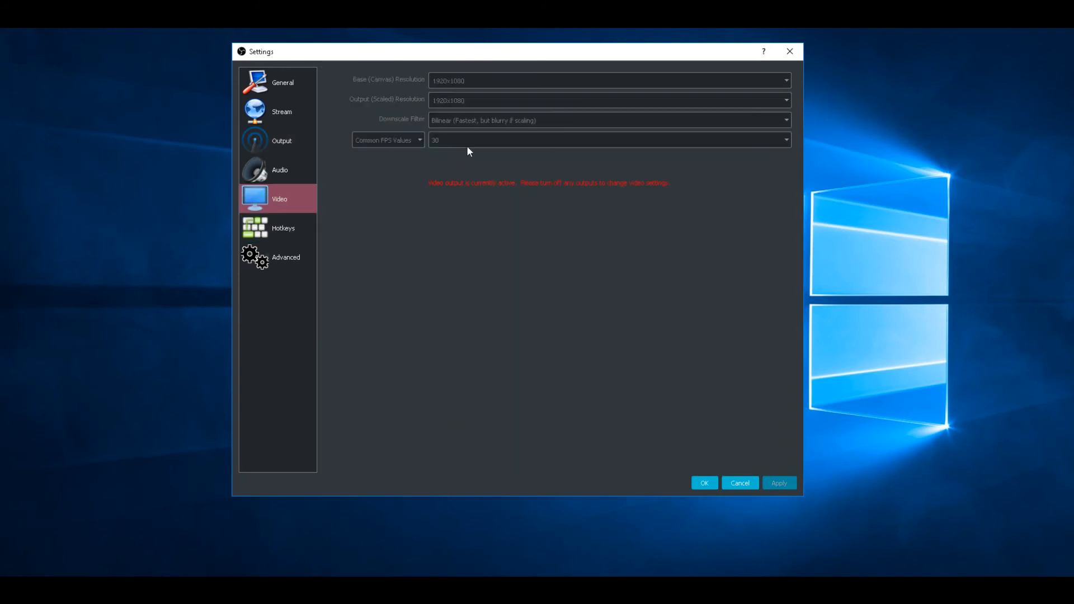